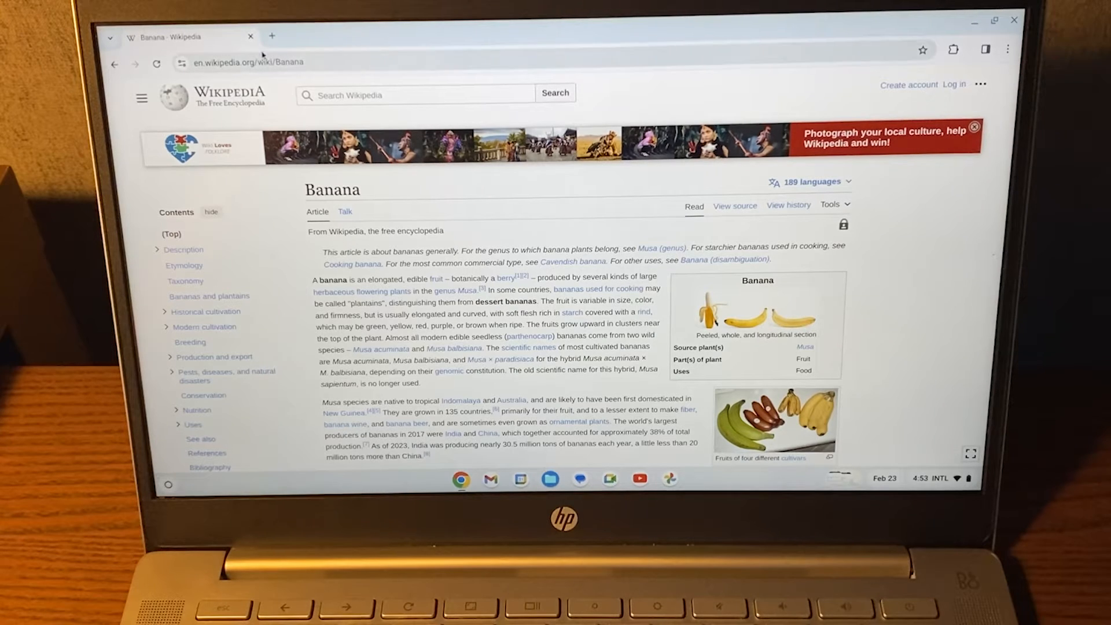
- Open a new tab beside the Banana Wikipedia article
left_click(271, 36)
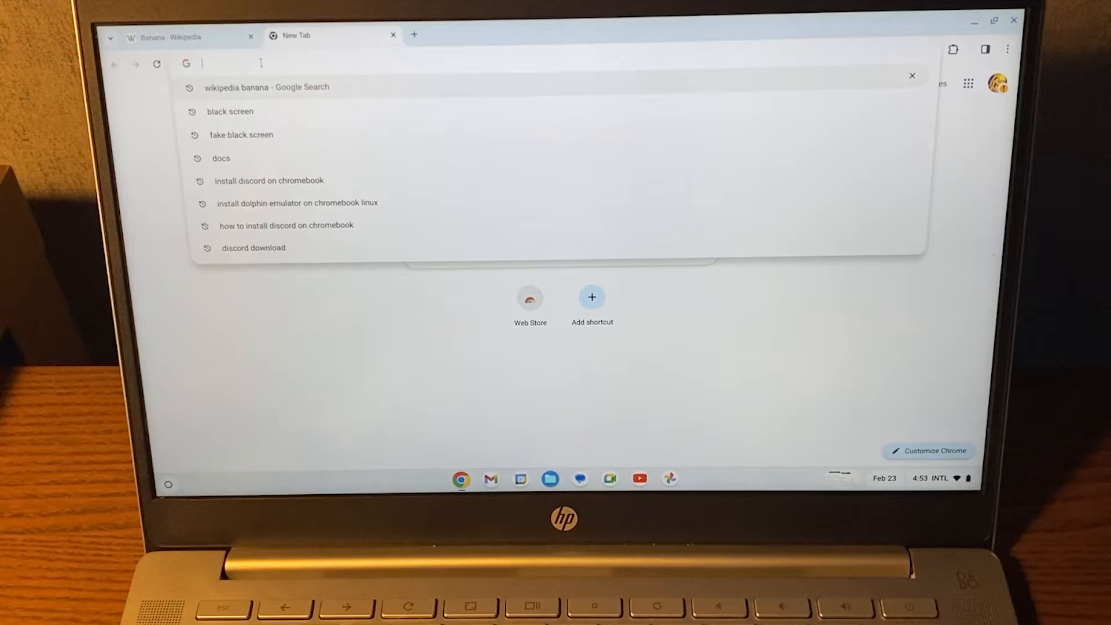
- Go to chrome://flags and filter for the Debugging keyboard shortcuts flag
type("chrome")
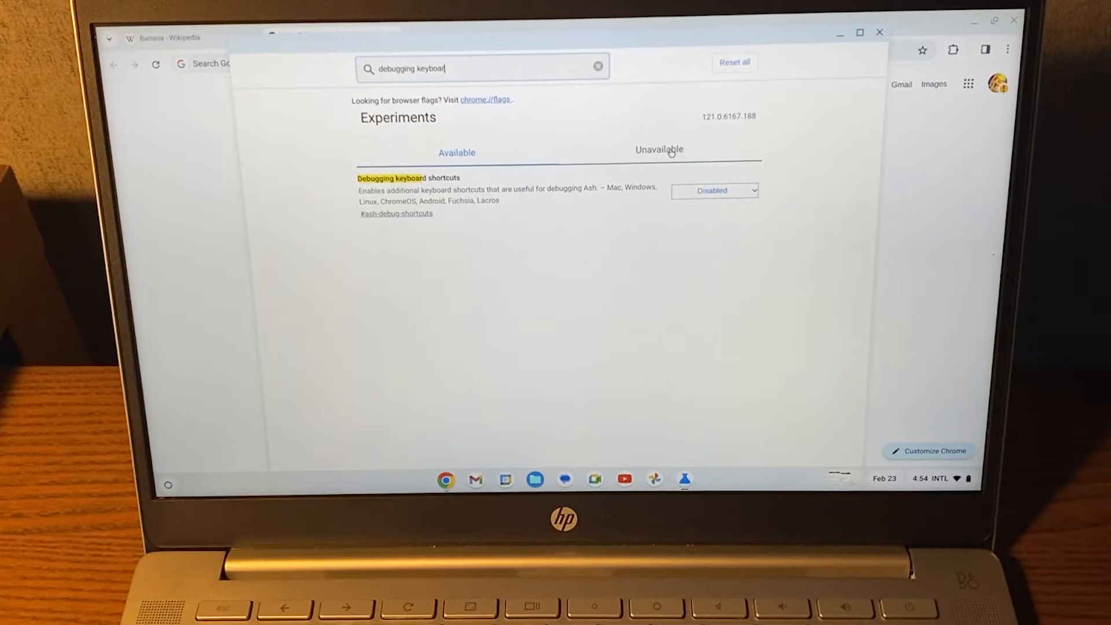
mouse_move(759, 263)
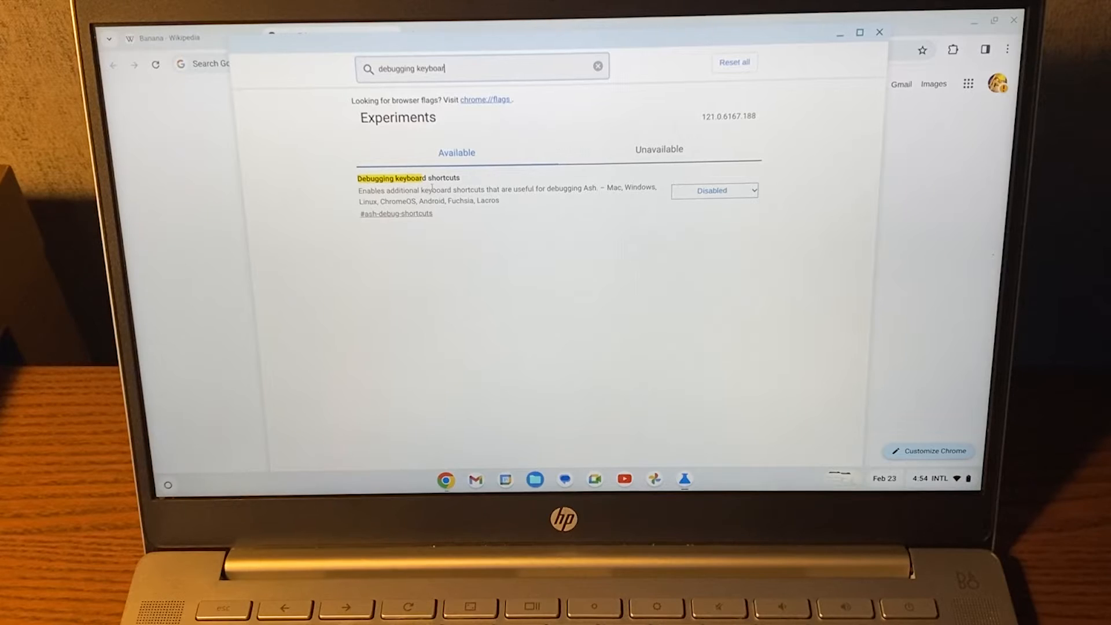
- Set the Debugging keyboard shortcuts flag to Enabled
left_click(712, 189)
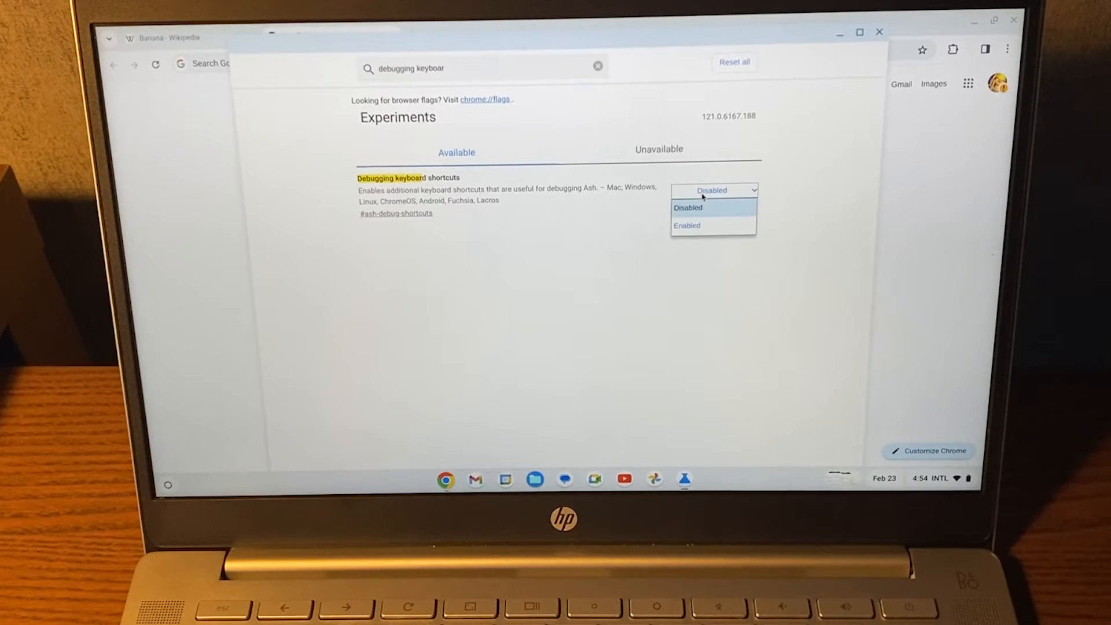
left_click(687, 226)
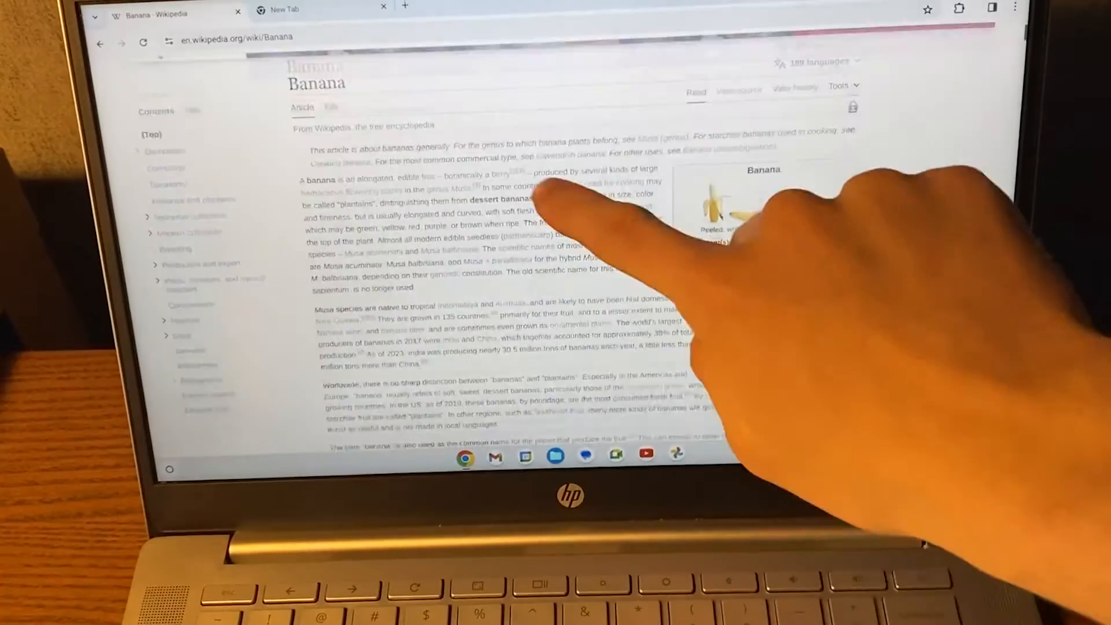
scroll("down", 3)
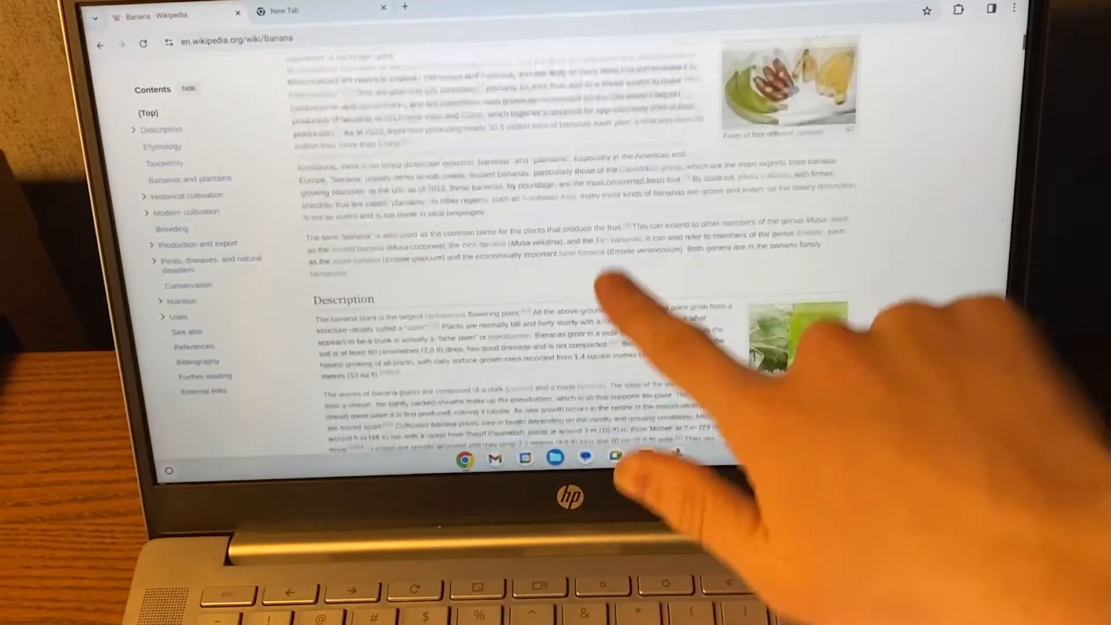